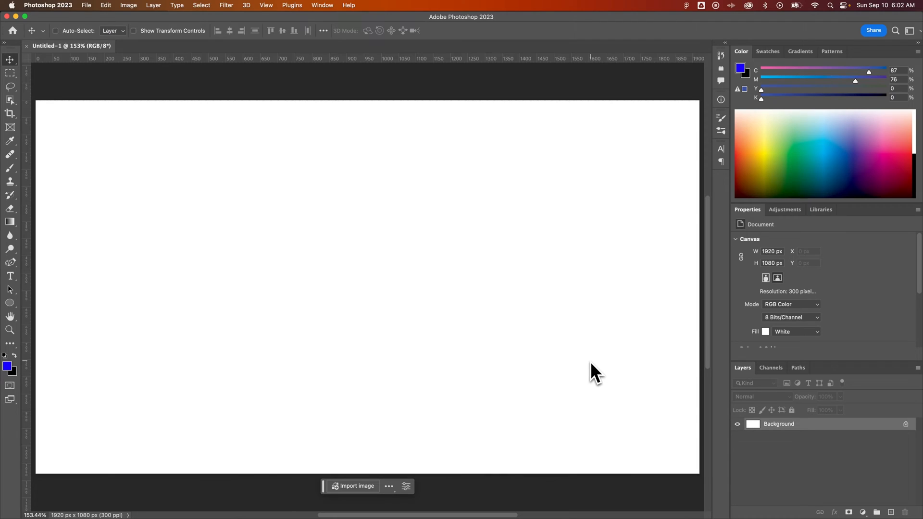
mouse_move(569, 360)
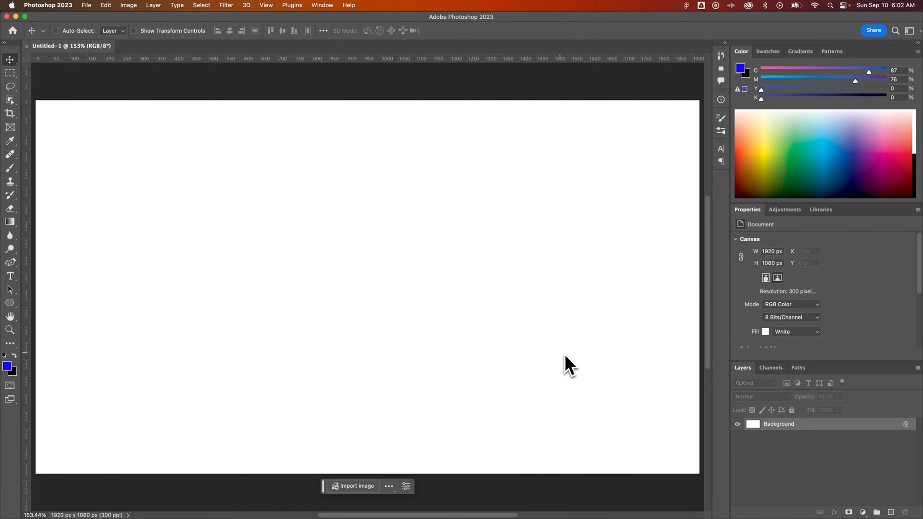
mouse_move(52, 118)
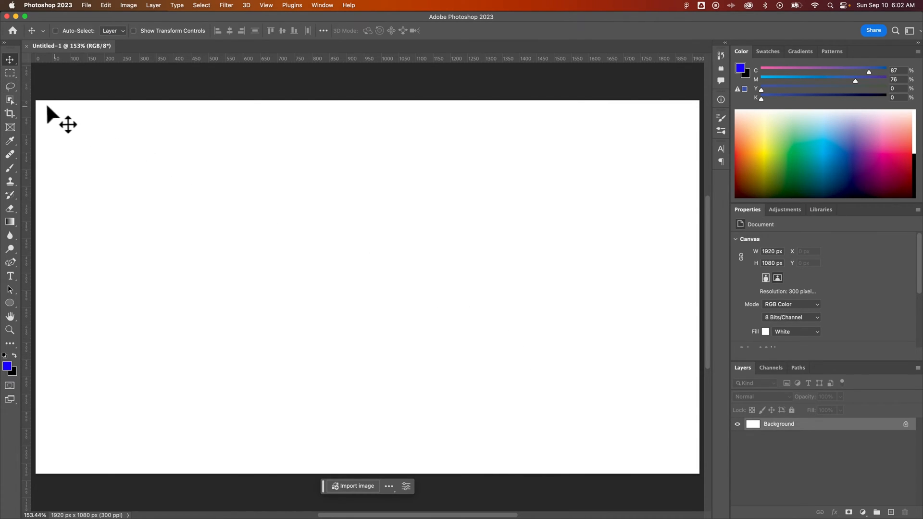
mouse_move(694, 128)
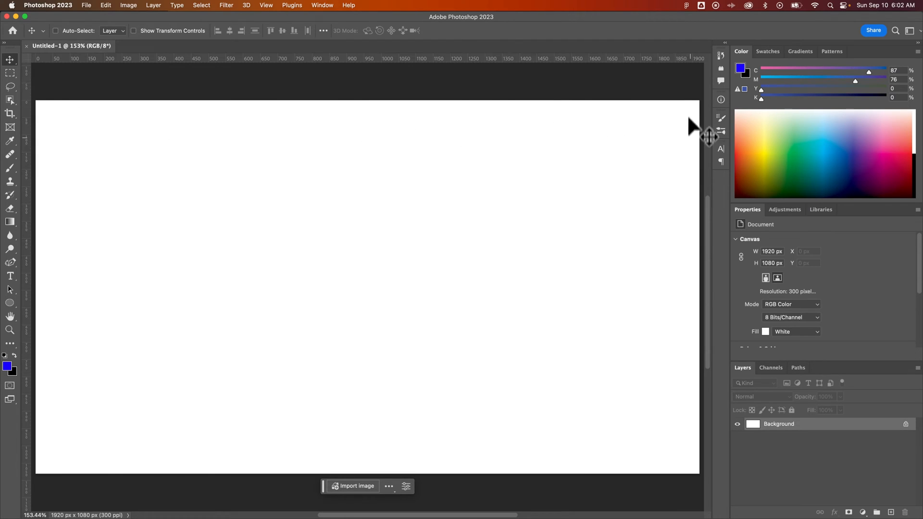
mouse_move(693, 393)
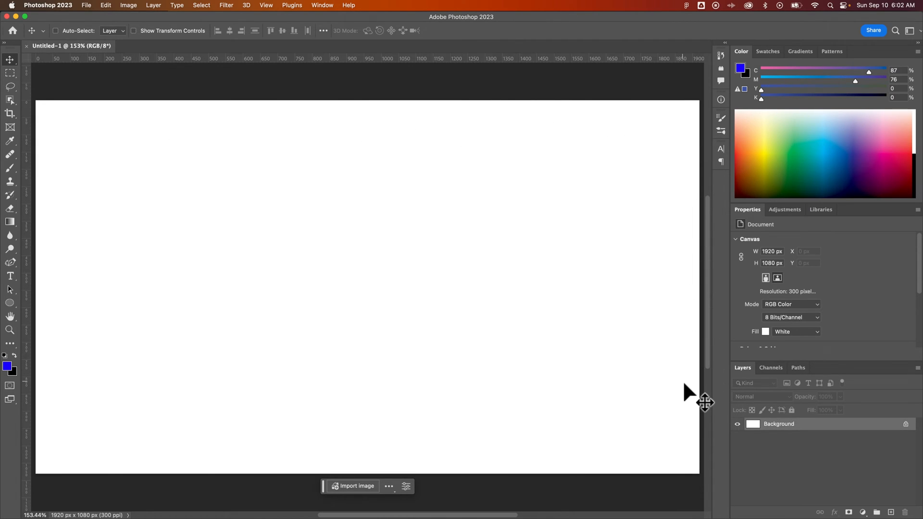
mouse_move(590, 350)
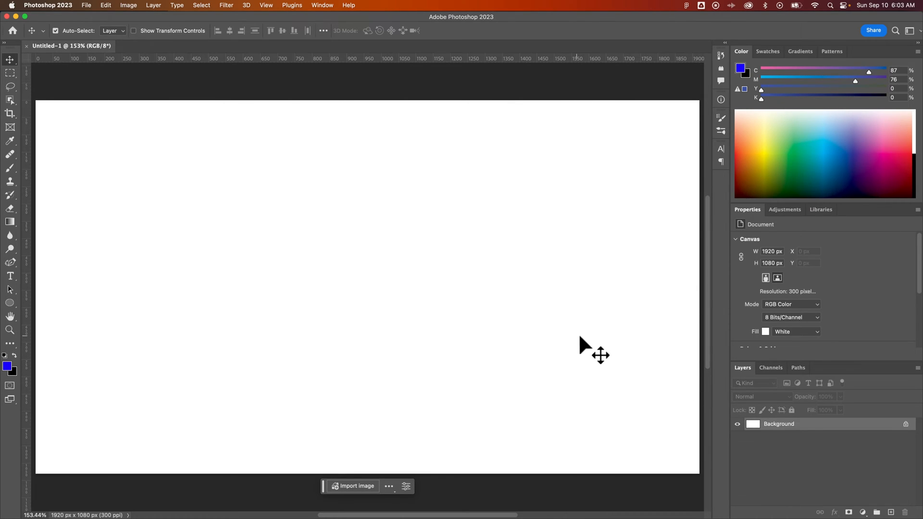
- Select the whole blank 1920x1080 canvas with Cmd+A
key("cmd+a")
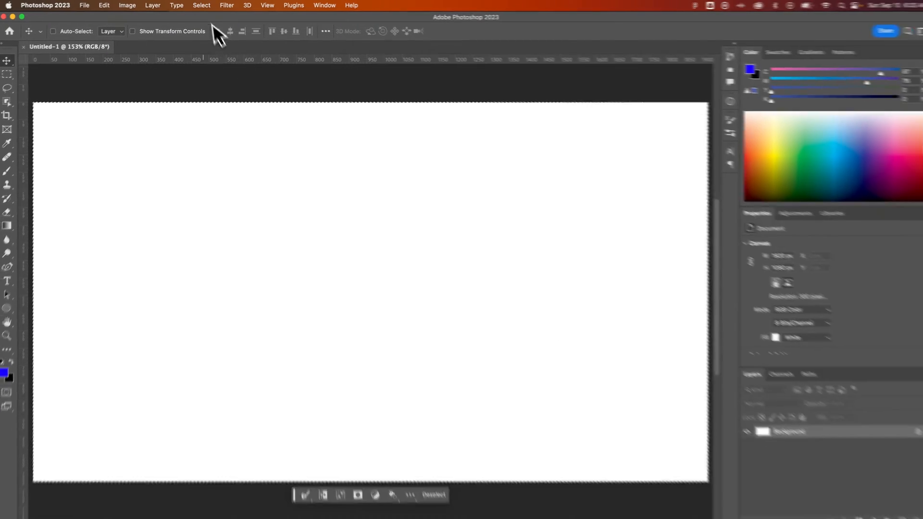
- Contract the selection by 20 px, applying the effect at canvas bounds
left_click(204, 8)
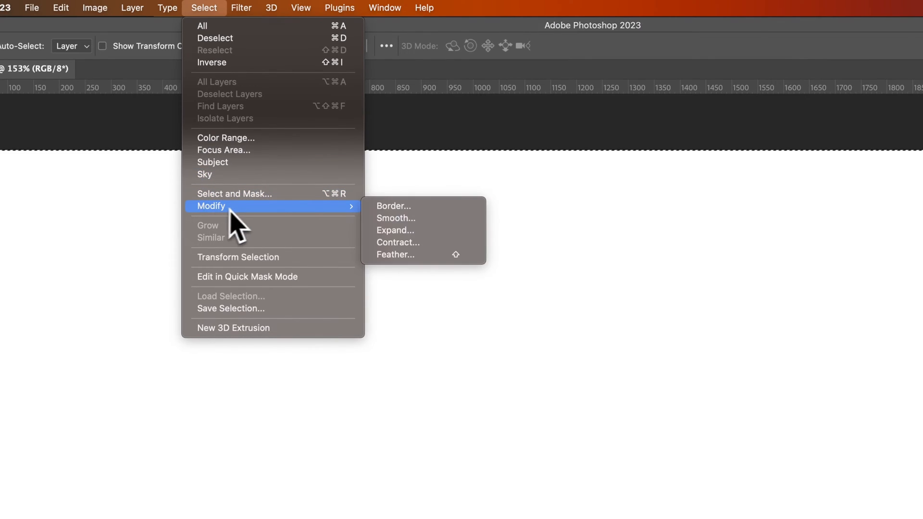
left_click(397, 242)
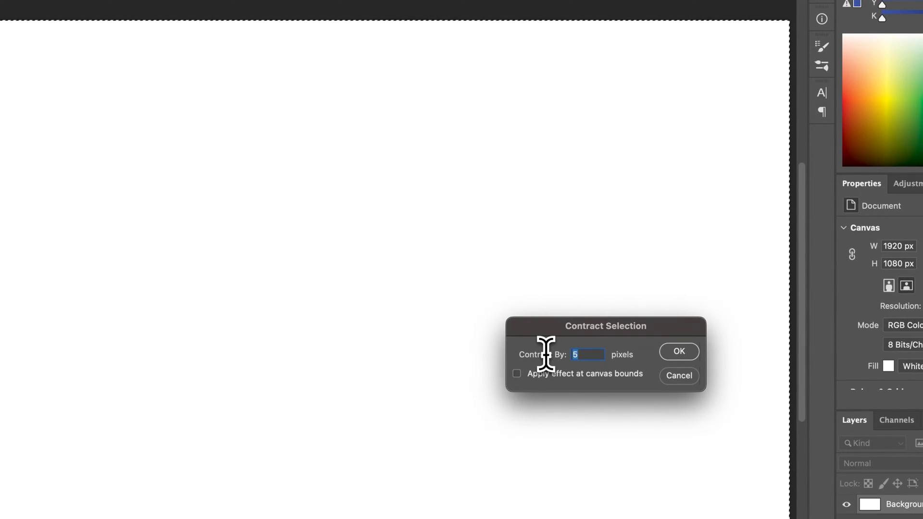
type("20")
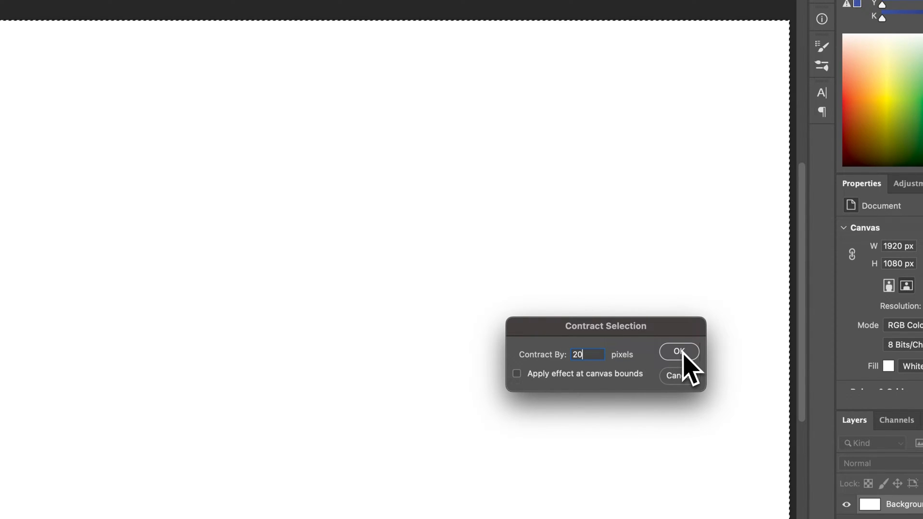
left_click(176, 8)
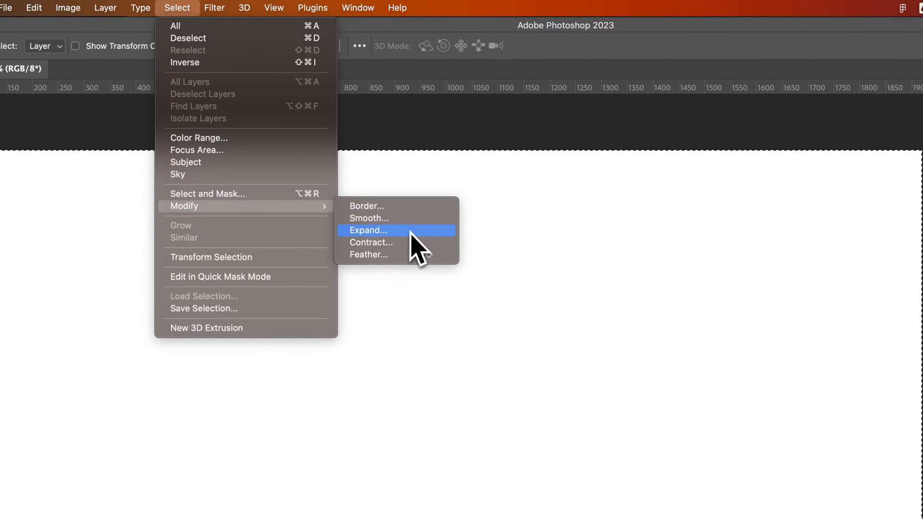
left_click(370, 243)
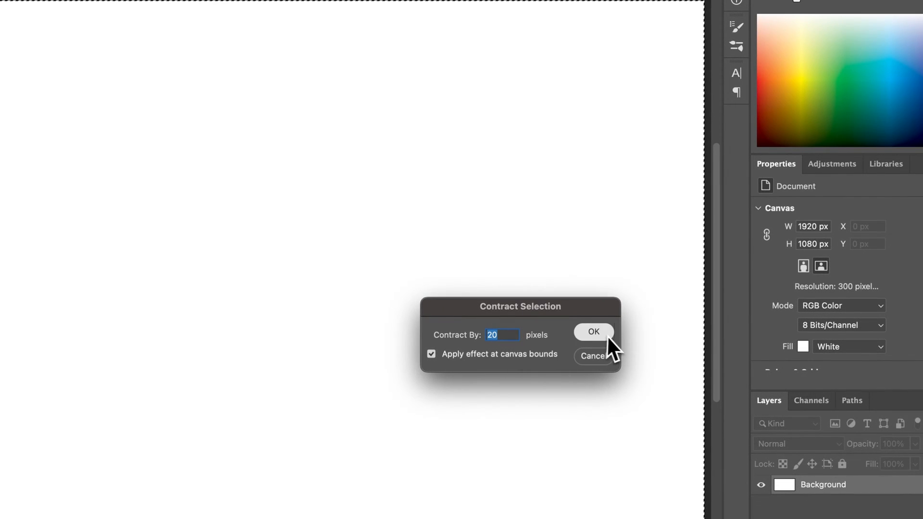
left_click(592, 331)
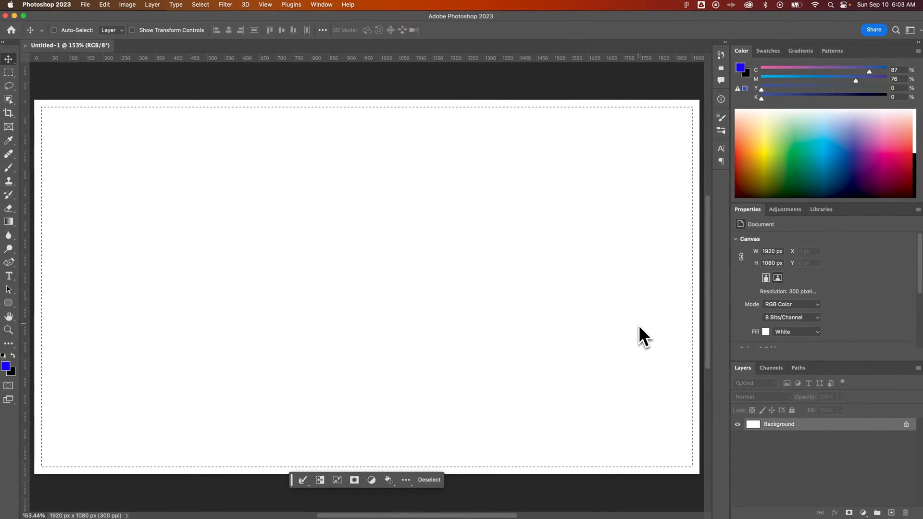
mouse_move(626, 341)
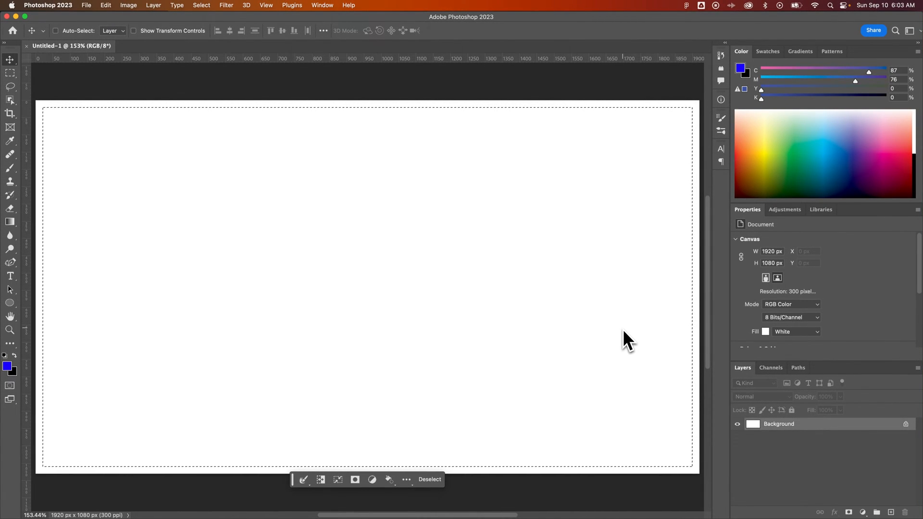
mouse_move(698, 296)
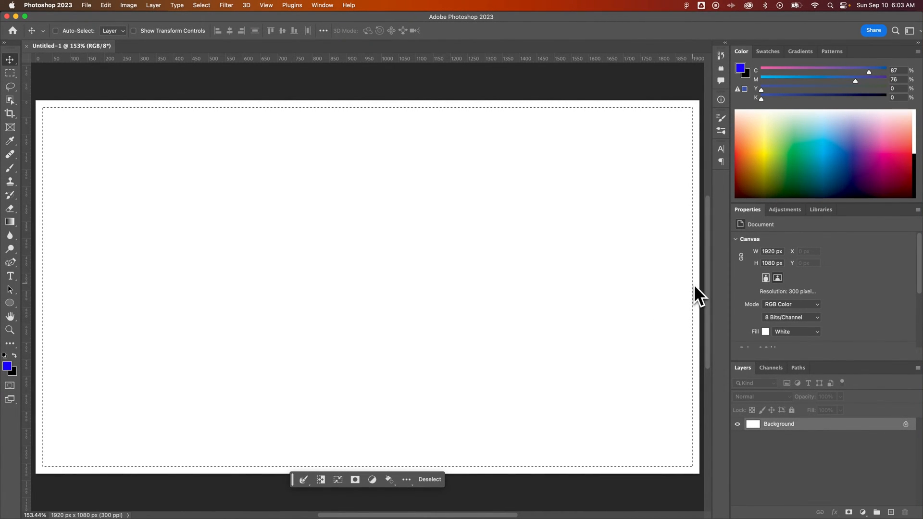
mouse_move(639, 297)
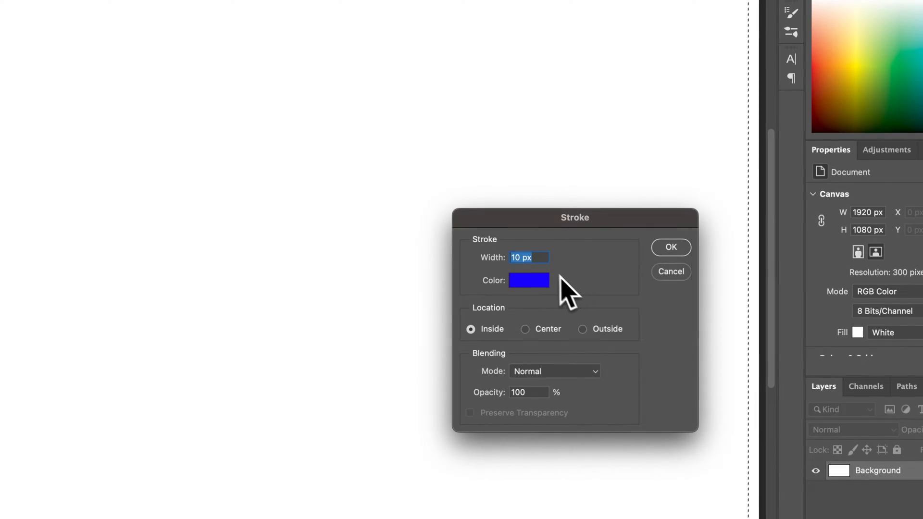
mouse_move(541, 273)
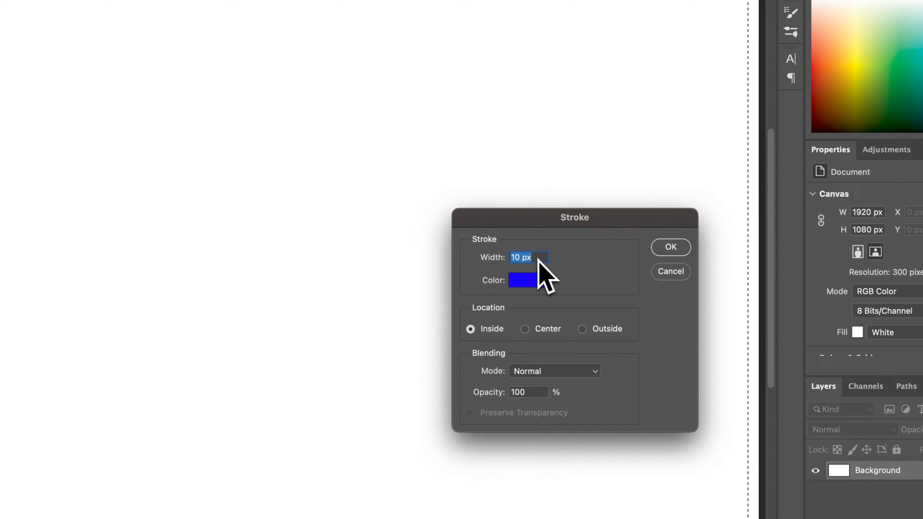
mouse_move(476, 335)
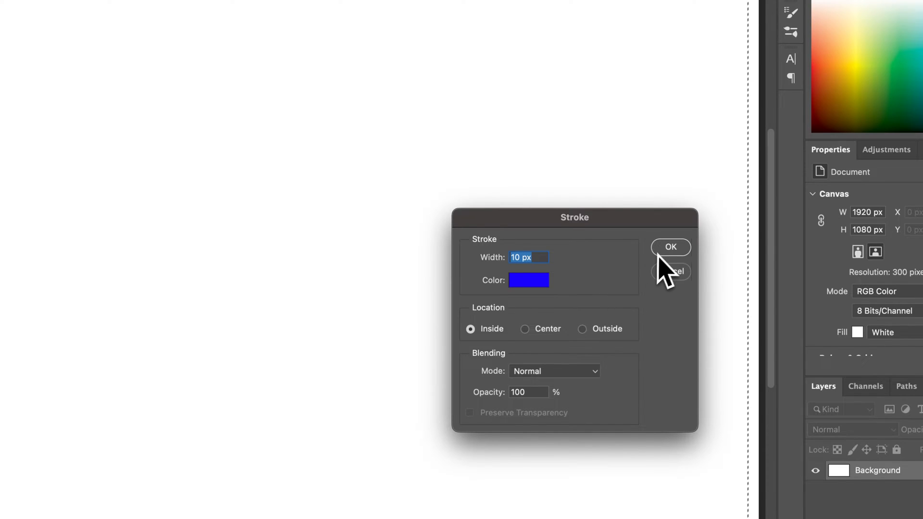
mouse_move(671, 259)
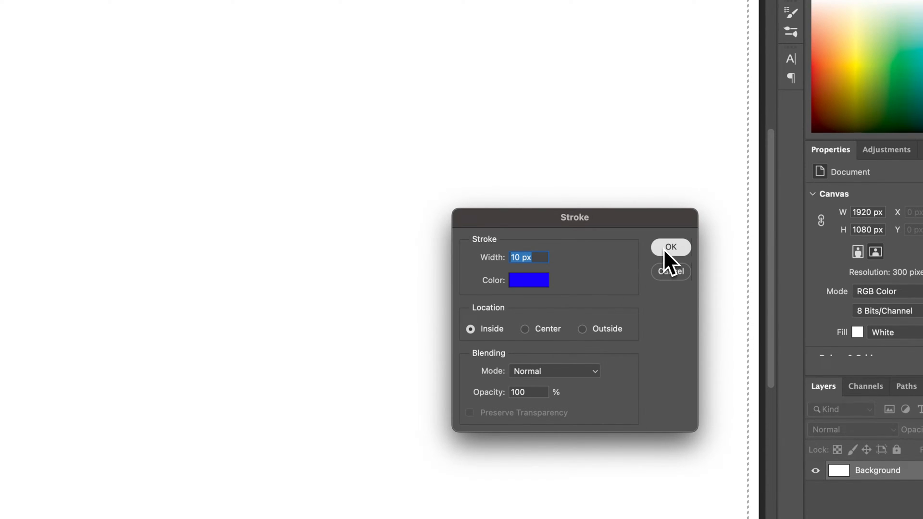
- Confirm a 10 px blue inside stroke on the inset selection
left_click(670, 246)
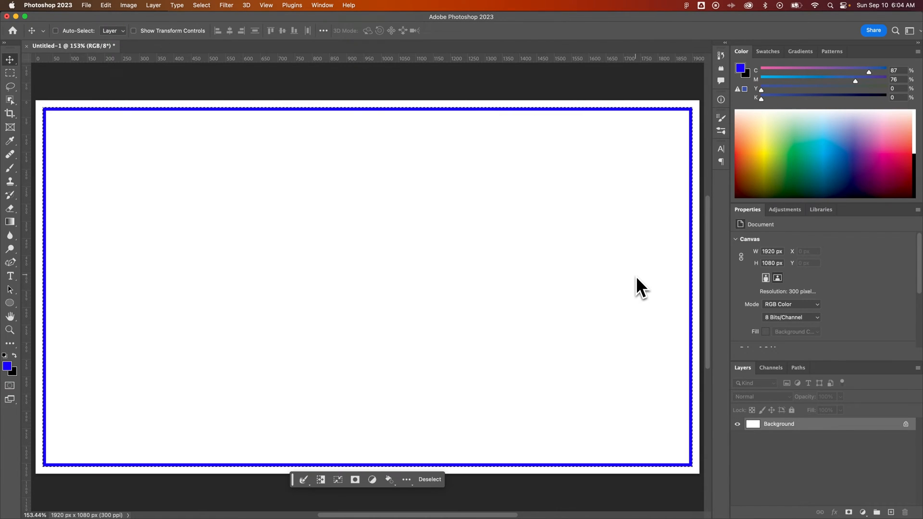
mouse_move(624, 285)
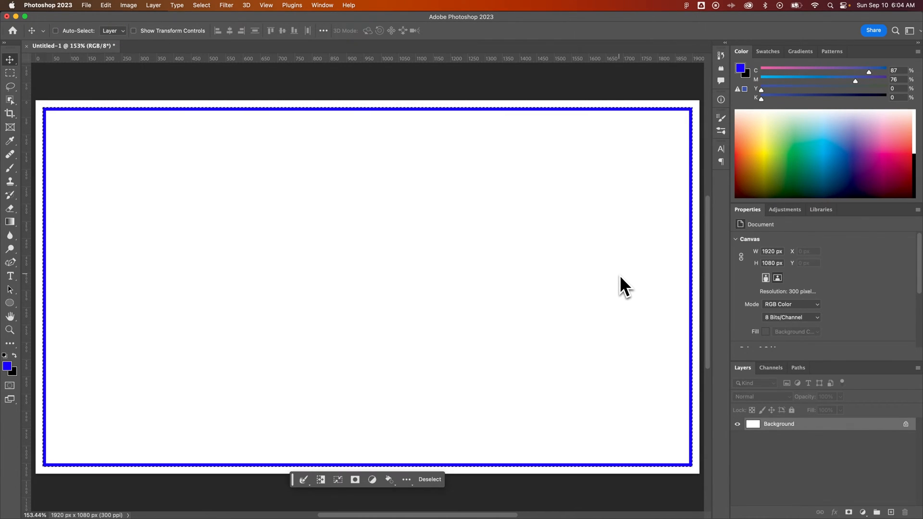
- Select the whole canvas, then deselect with Cmd+D to reveal the blue border
left_click(221, 8)
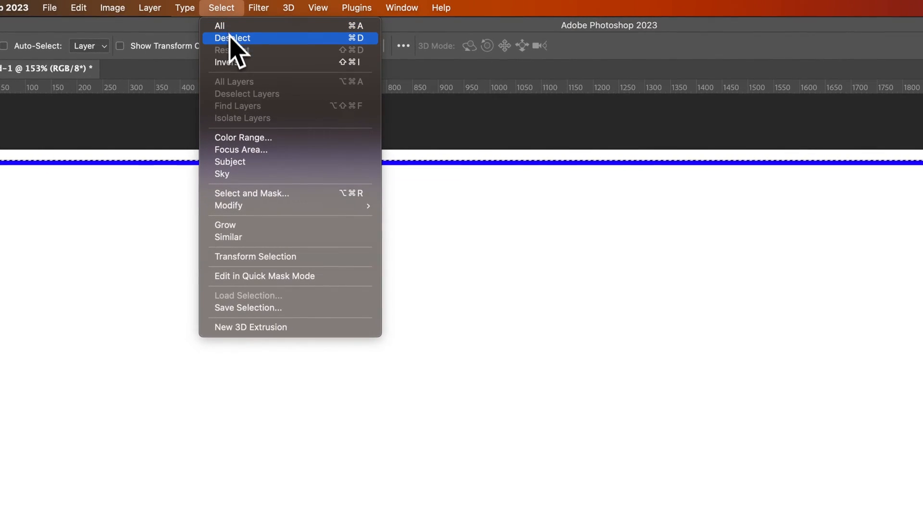
mouse_move(362, 44)
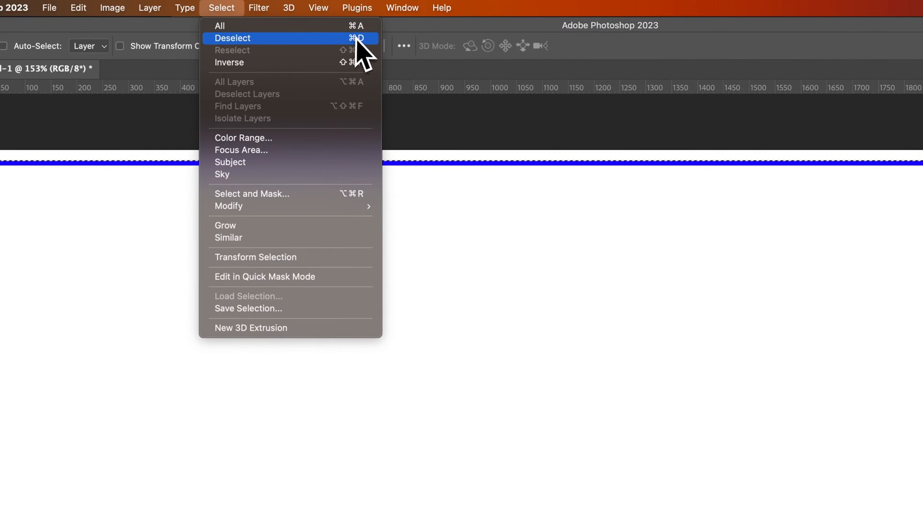
mouse_move(288, 25)
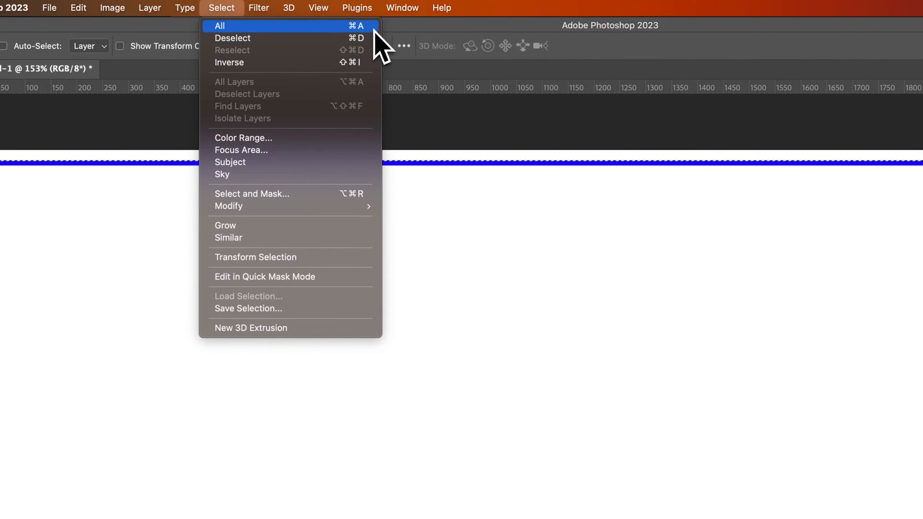
left_click(218, 26)
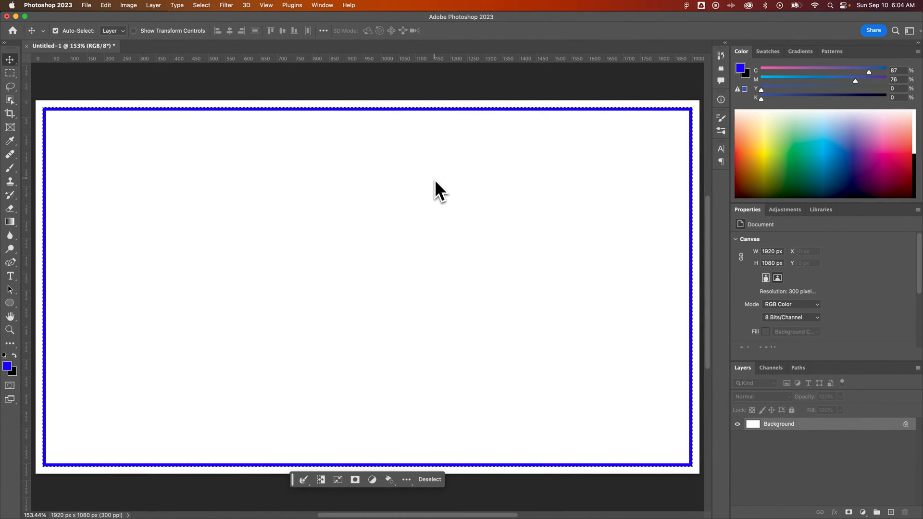
key("cmd+d")
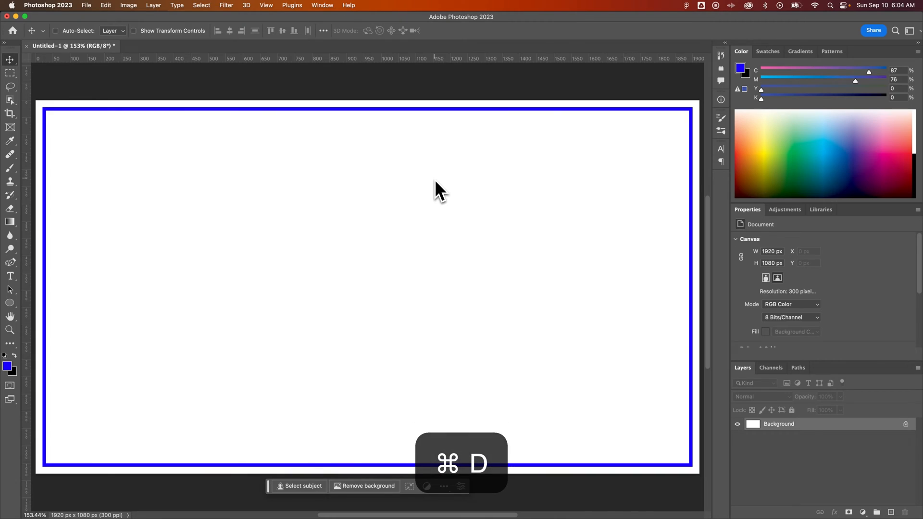
key("cmd+d")
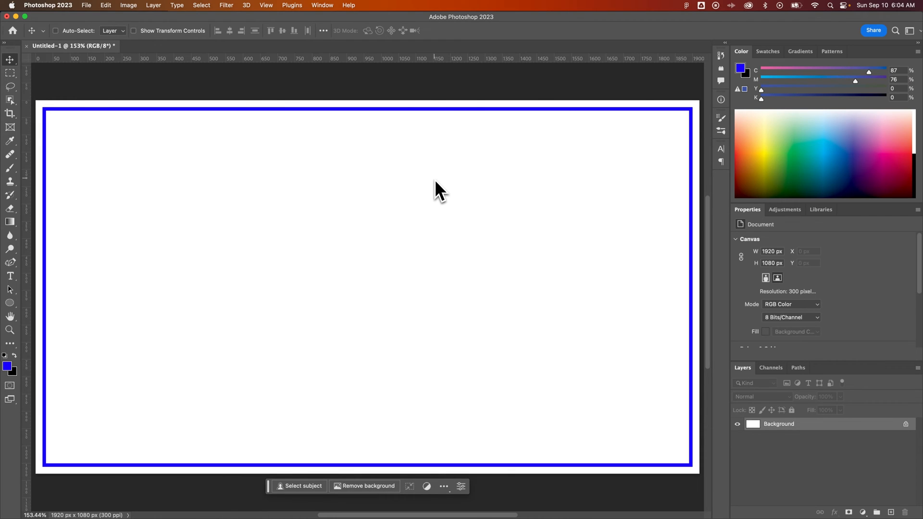
- Create a 1880 x 1040 px rectangle shape, Rectangle 1, on the canvas
left_click(10, 302)
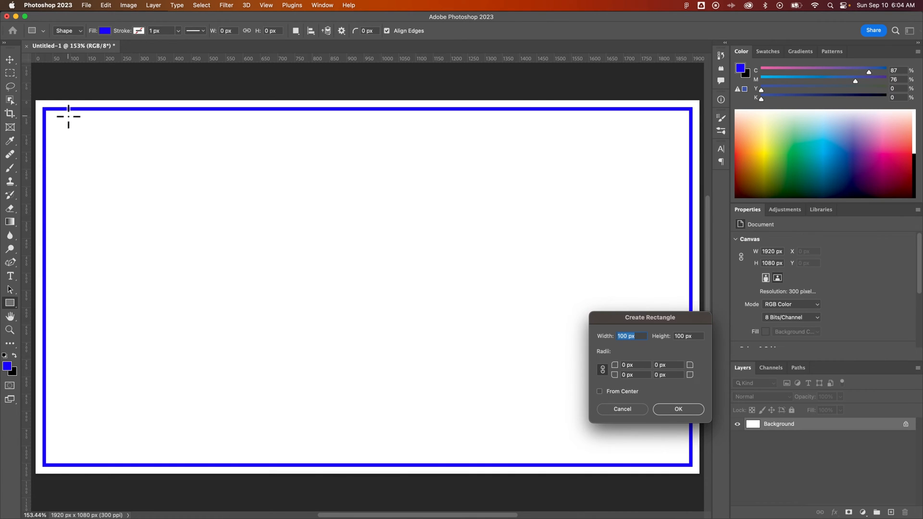
type("1920")
left_click(688, 335)
type("1080")
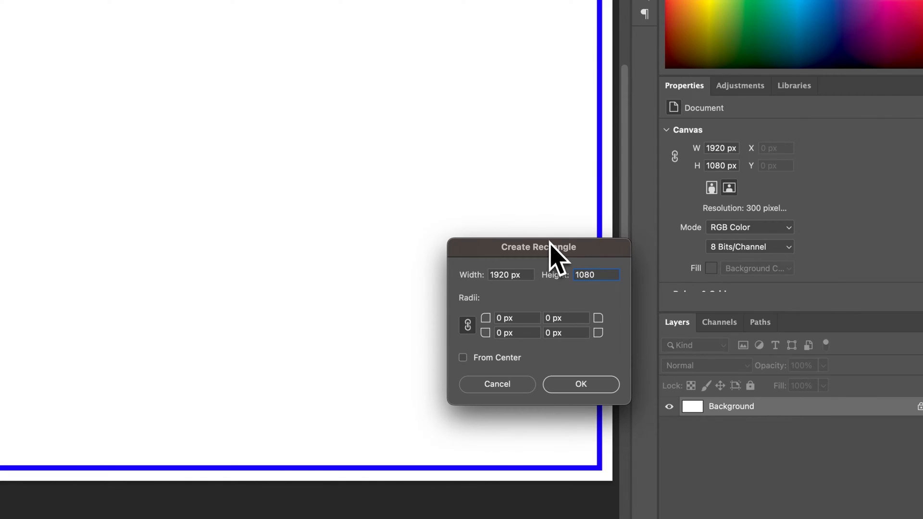
mouse_move(524, 277)
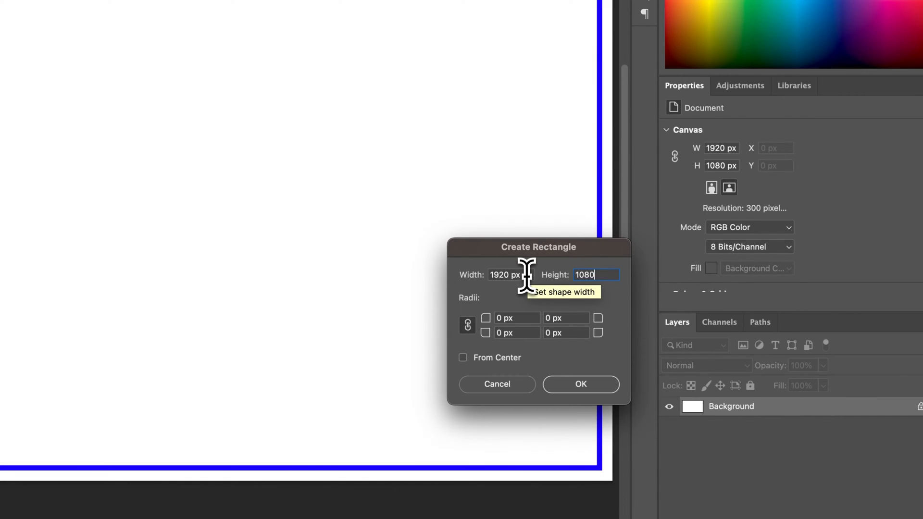
mouse_move(507, 276)
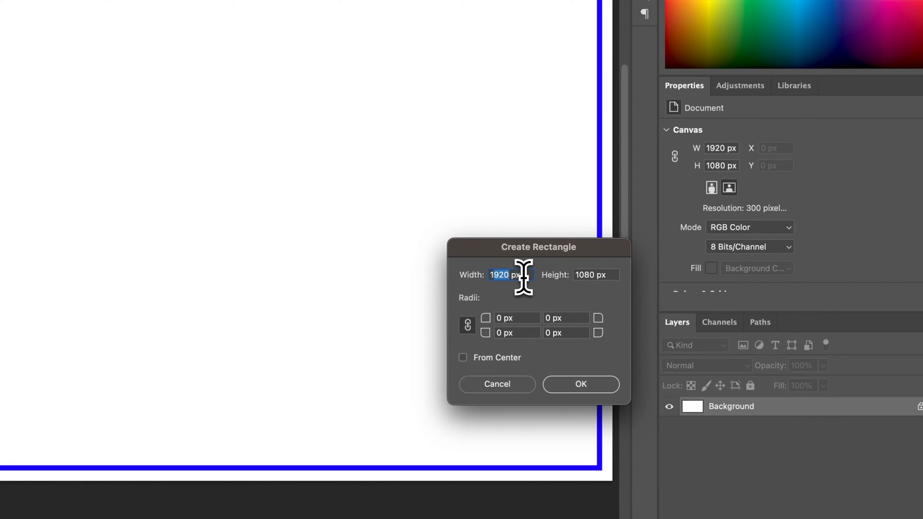
type("1880")
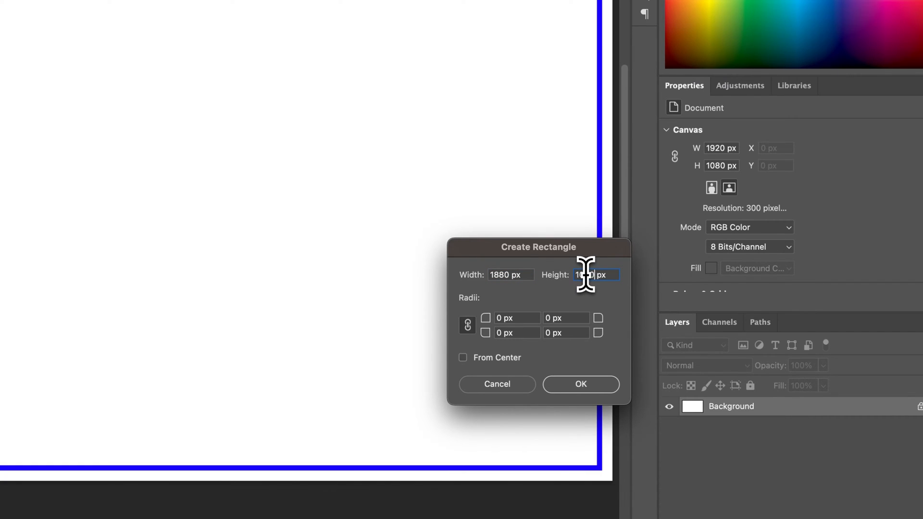
left_click(579, 384)
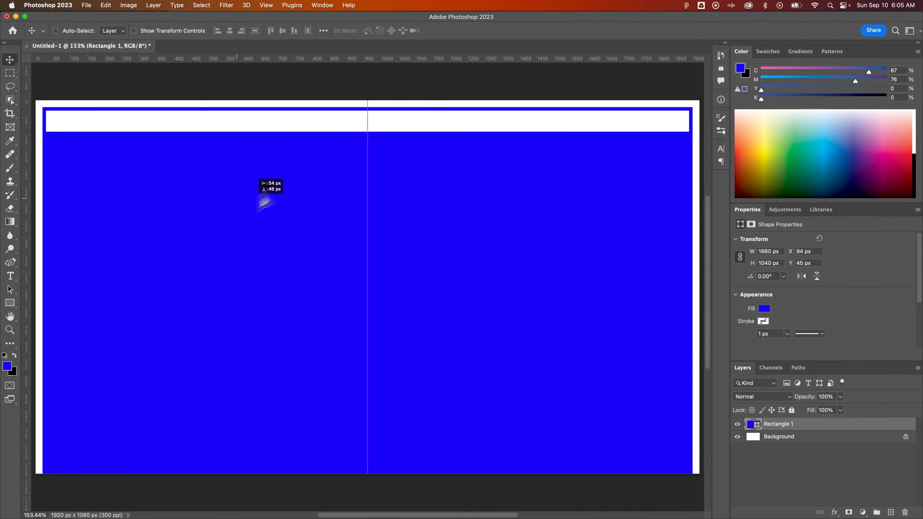
- Select the full canvas and align Rectangle 1 to it
key("cmd+a")
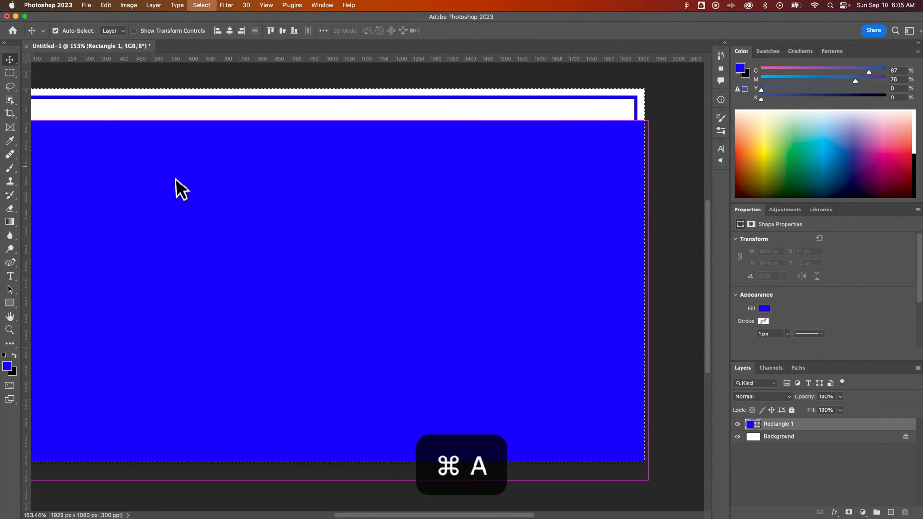
key("cmd+a")
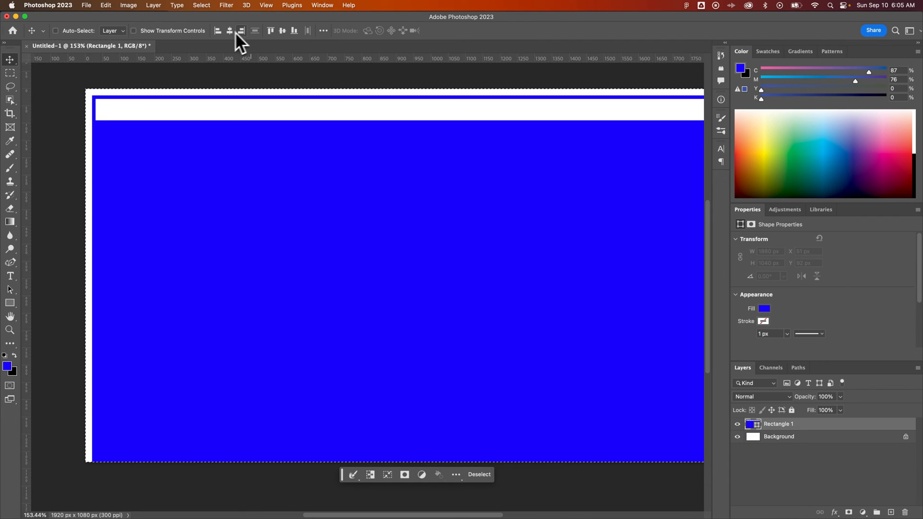
left_click(282, 30)
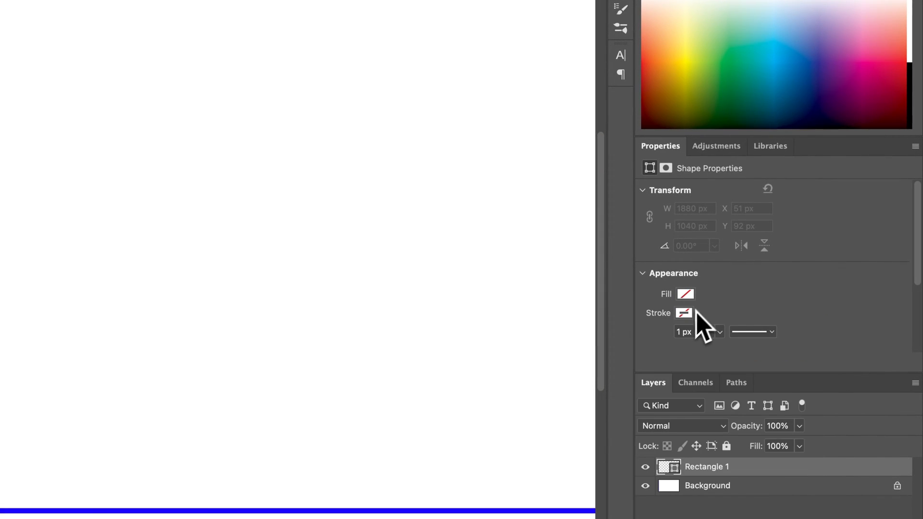
- Give Rectangle 1 no fill and a pink stroke about 23.79 px wide
left_click(683, 312)
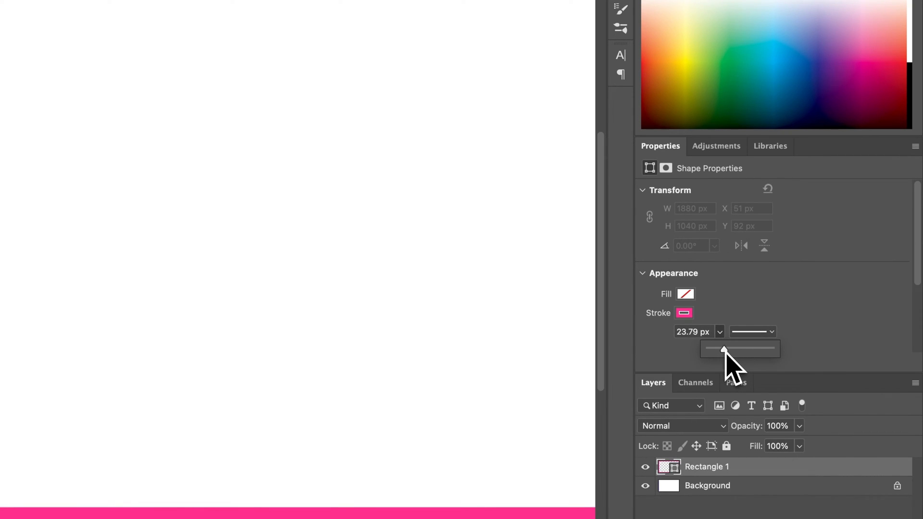
left_click(642, 189)
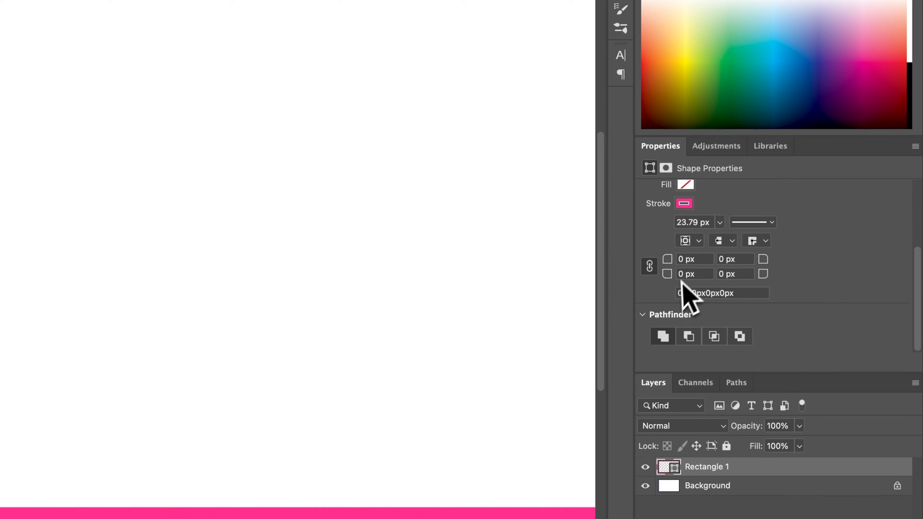
left_click(690, 240)
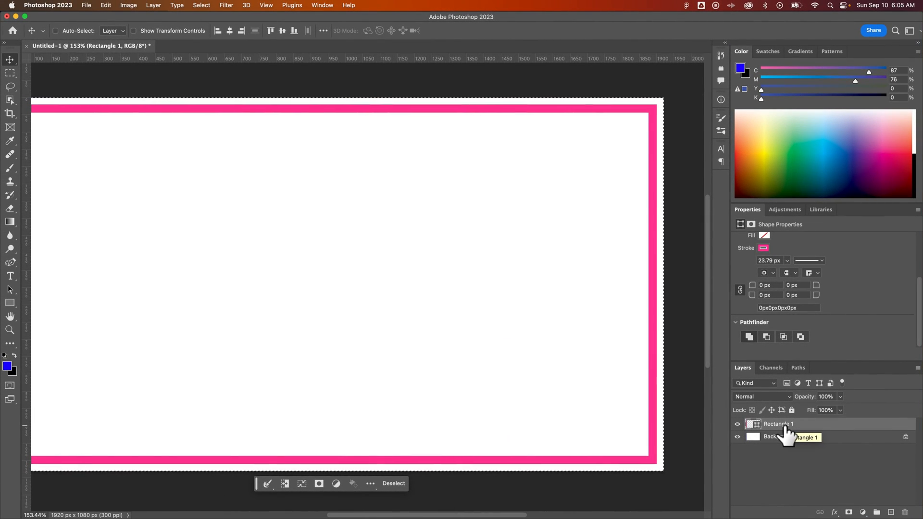
mouse_move(789, 433)
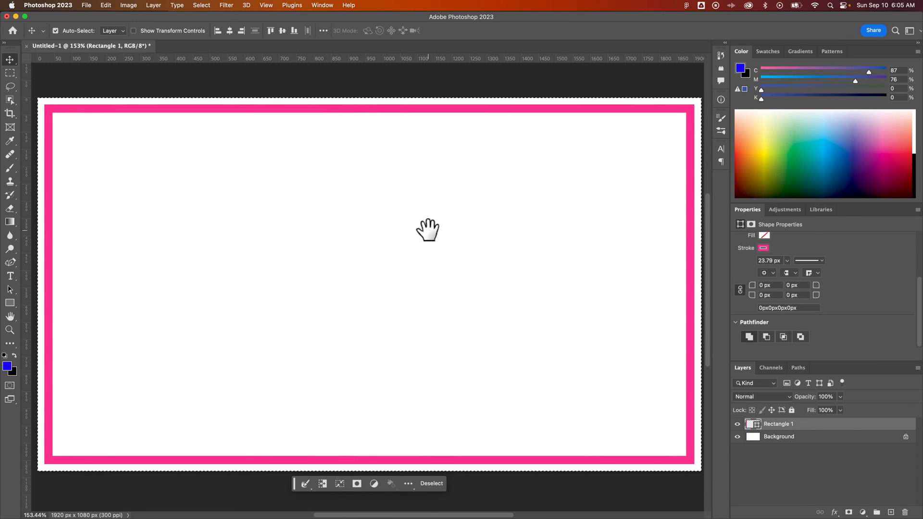
- Deselect with Cmd+D, leaving the pink frame unselected
key("cmd+d")
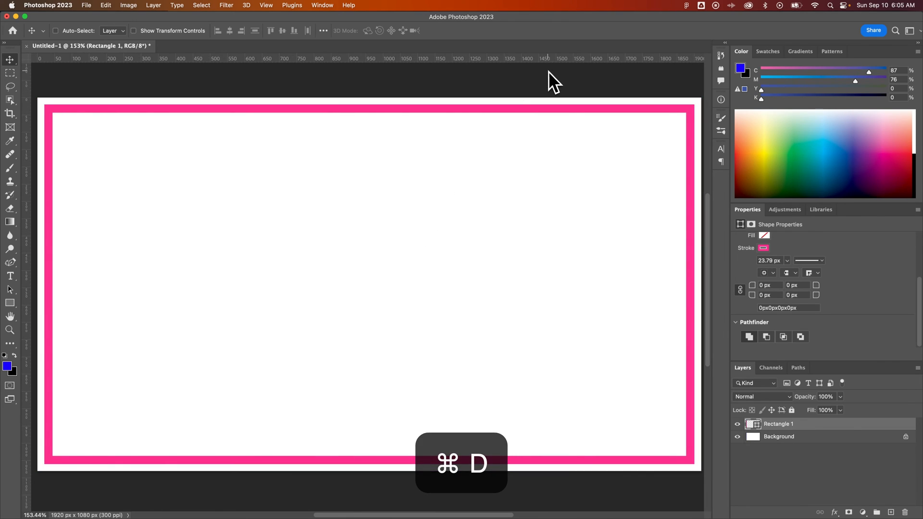
key("cmd+d")
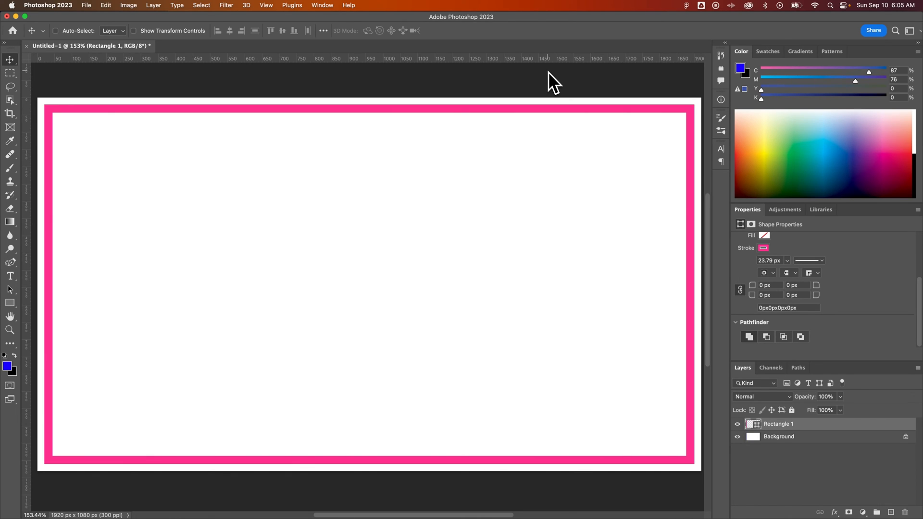
mouse_move(590, 82)
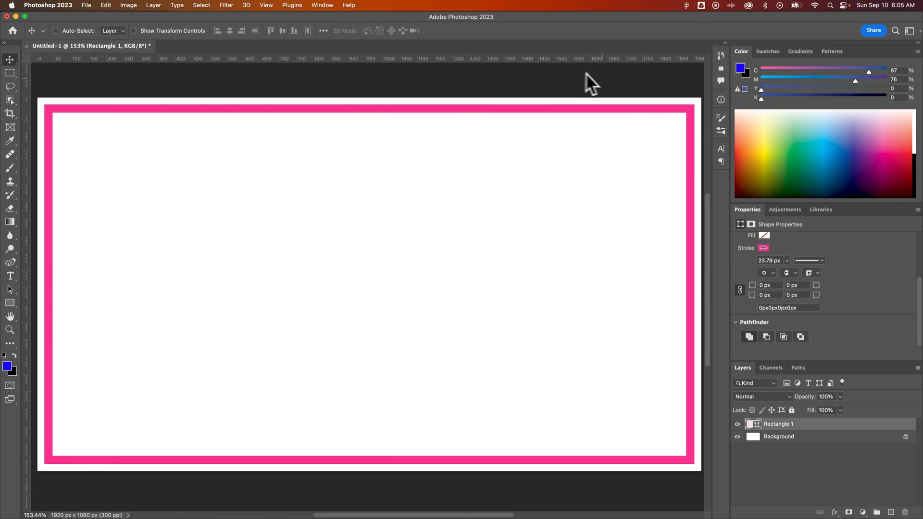
mouse_move(783, 400)
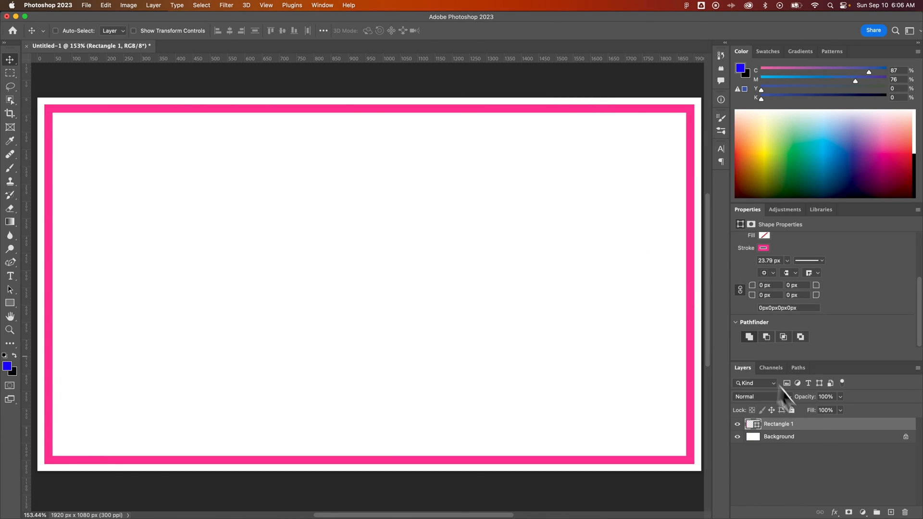
mouse_move(579, 327)
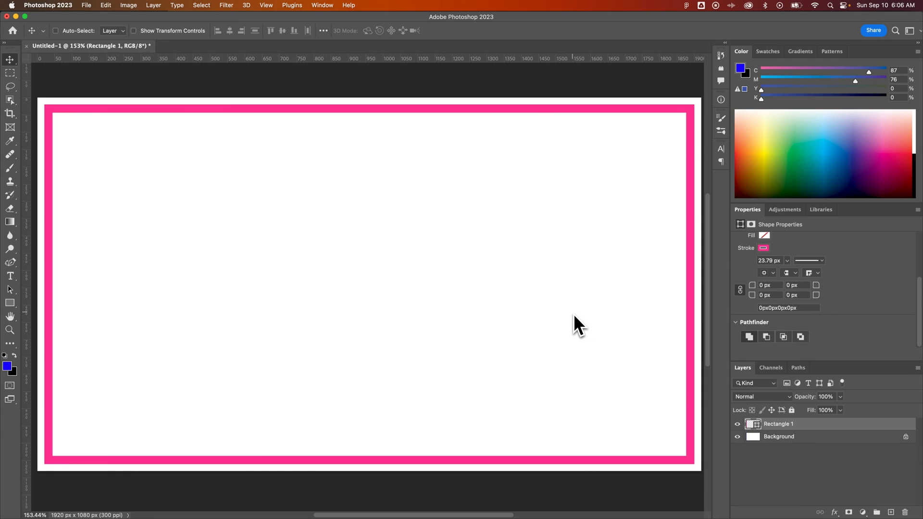